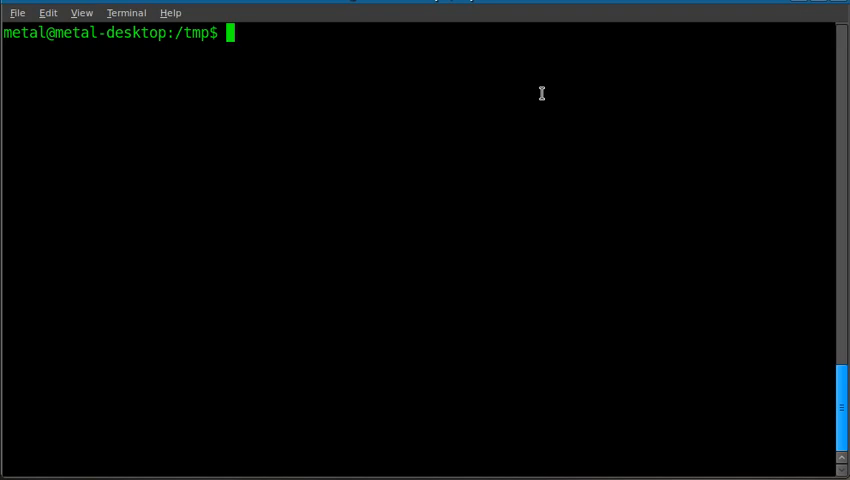
Step: Create an empty file named "happy people.txt" in /tmp using touch
{"action": "type", "text": "touch"}
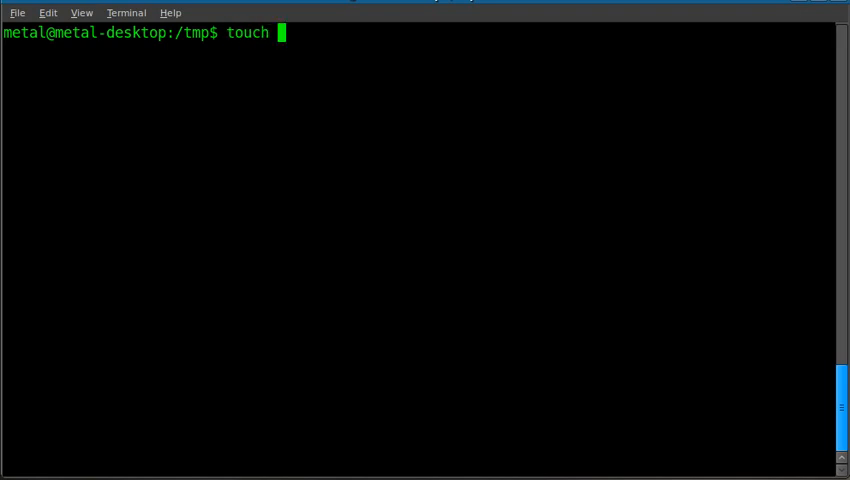
{"action": "type", "text": "\"ha"}
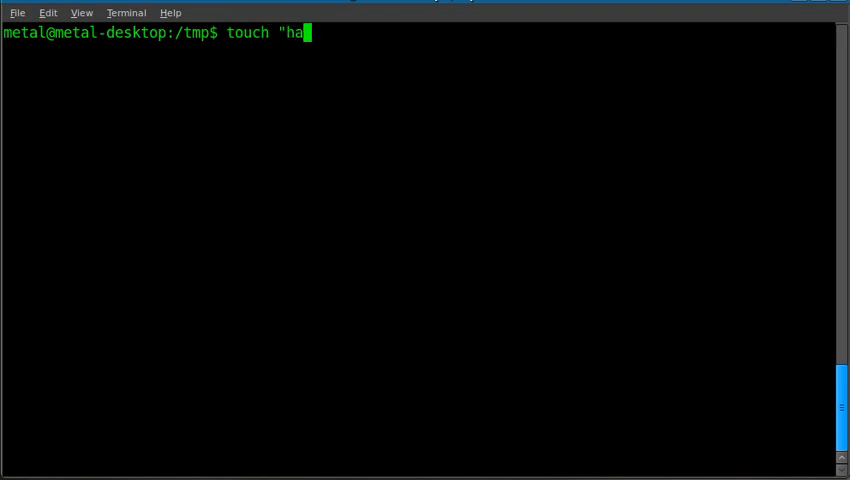
{"action": "type", "text": "ppy people"}
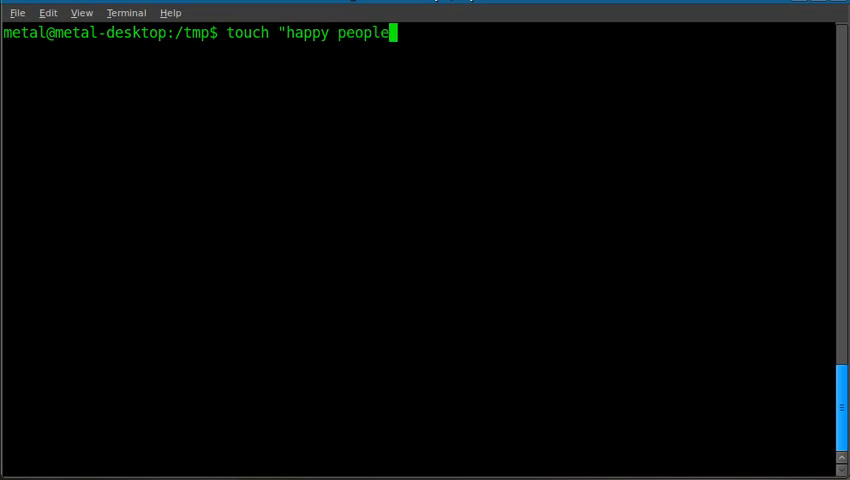
{"action": "type", "text": ".txt\""}
{"action": "type", "text": "ls"}
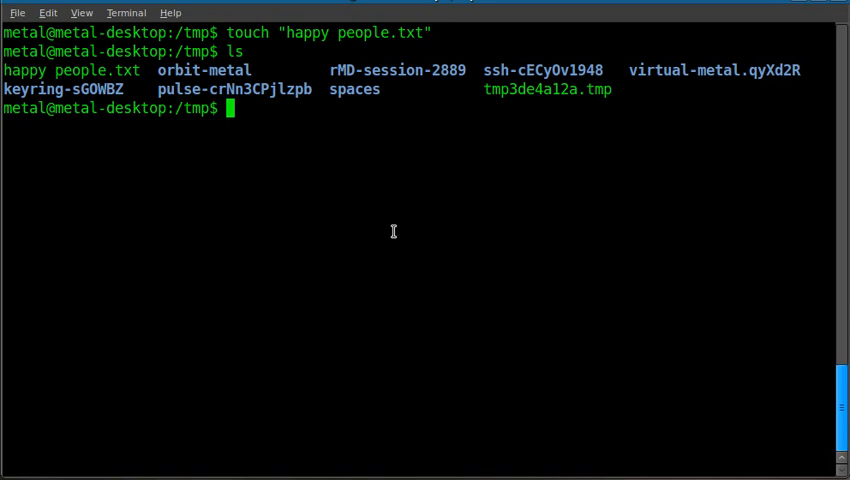
Step: Rename "happy people.txt" to happy_people.txt with mv
{"action": "type", "text": "mv"}
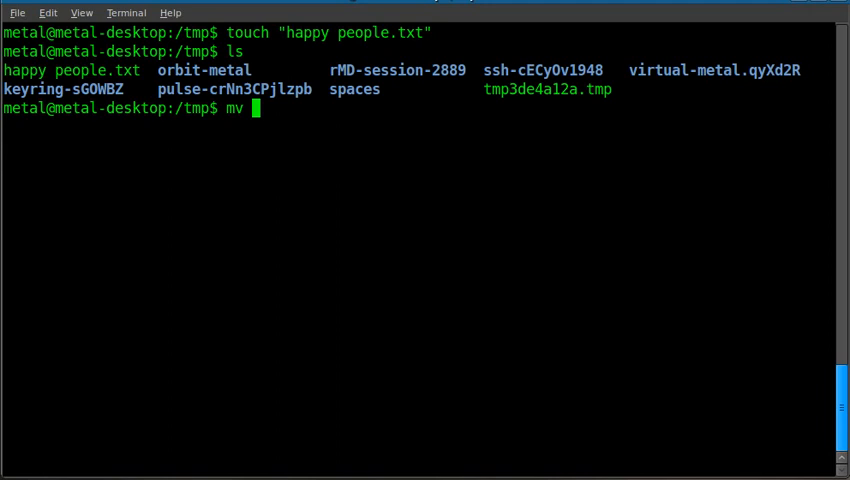
{"action": "type", "text": "happy\\ people.txt"}
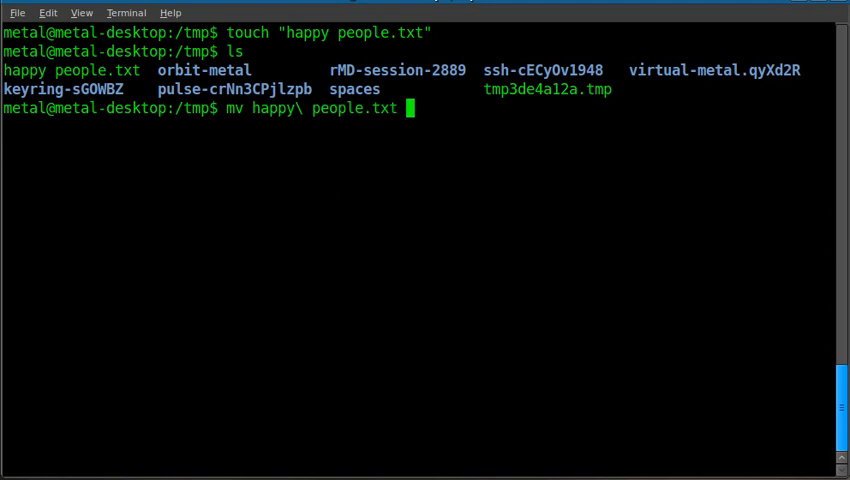
{"action": "type", "text": "happy\\ people.txt"}
{"action": "type", "text": "ls"}
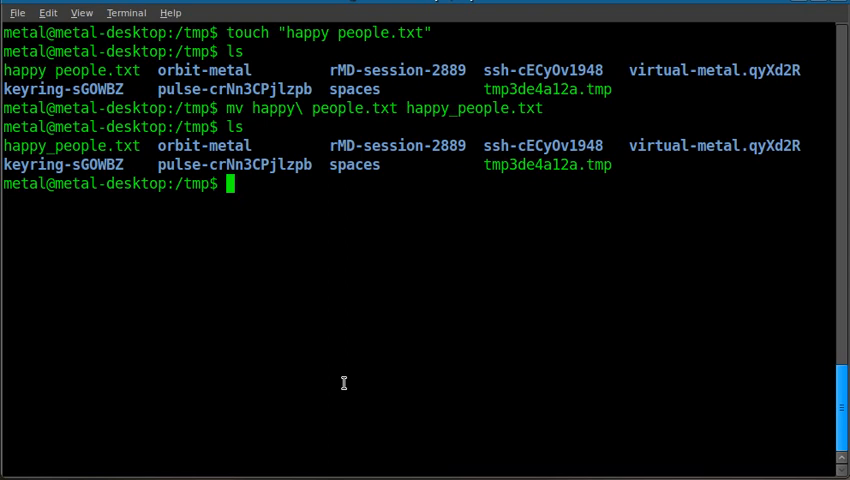
{"action": "mouse_move", "coordinate": [328, 388]}
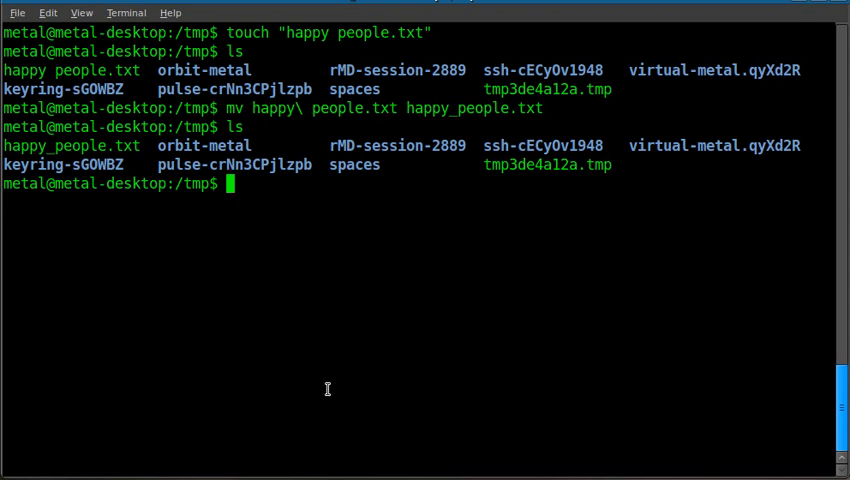
Step: Enter /tmp/spaces, highlight spaced names like foo and dogs.txt, and begin a rename command
{"action": "type", "text": "cd spaces/"}
{"action": "type", "text": "ls"}
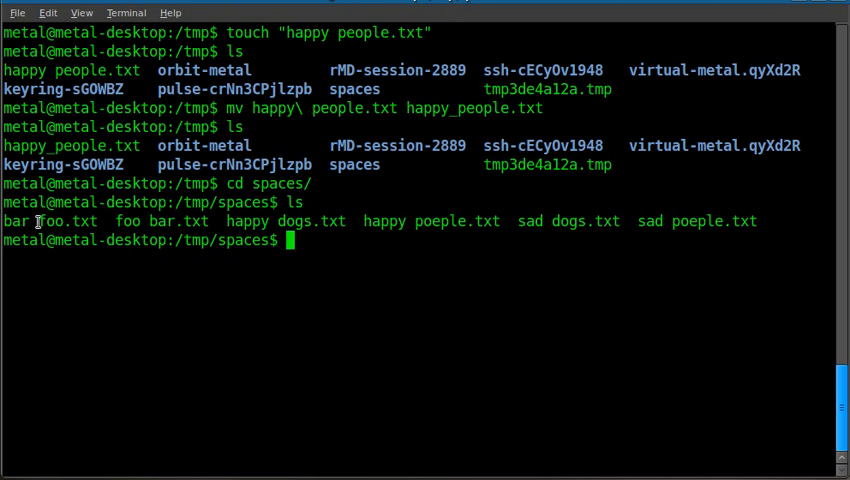
{"action": "double_click", "coordinate": [127, 221]}
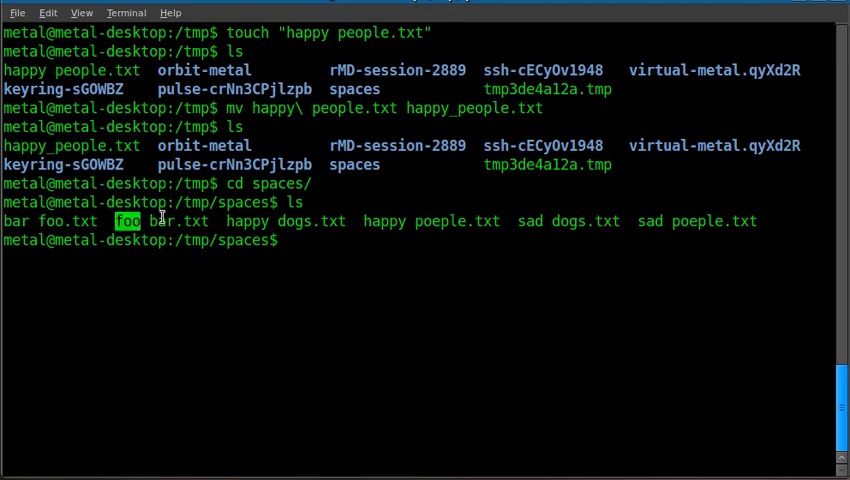
{"action": "double_click", "coordinate": [313, 221]}
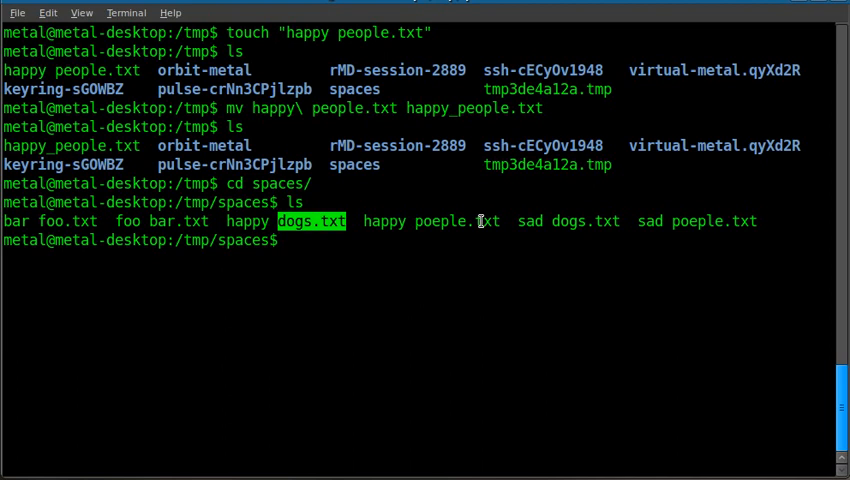
{"action": "double_click", "coordinate": [713, 221]}
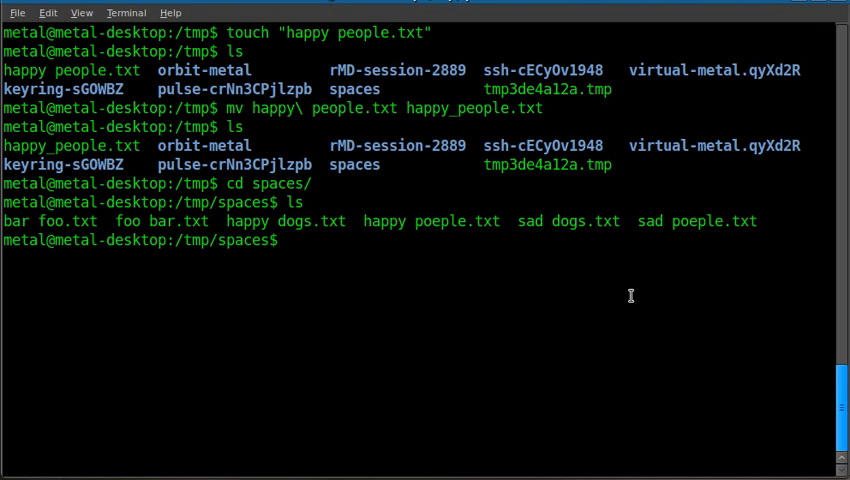
{"action": "type", "text": "rename"}
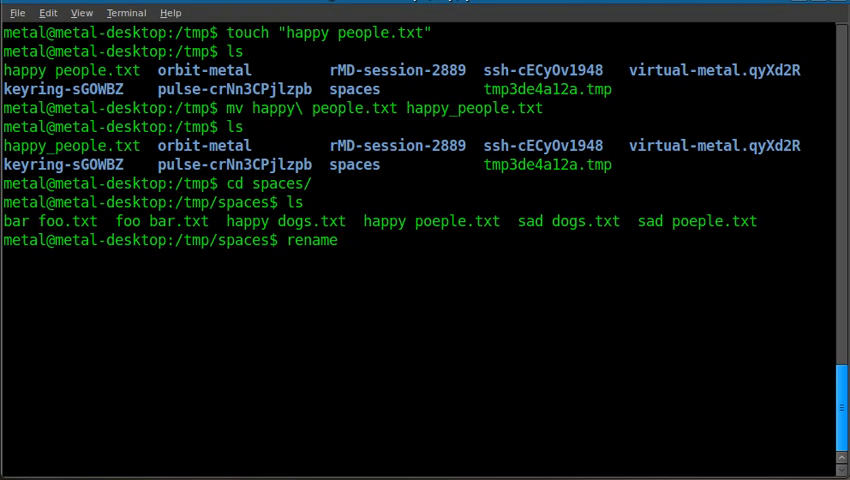
Step: Run rename 's/ /_/g' * so all six file names use underscores instead of spaces
{"action": "type", "text": "'s"}
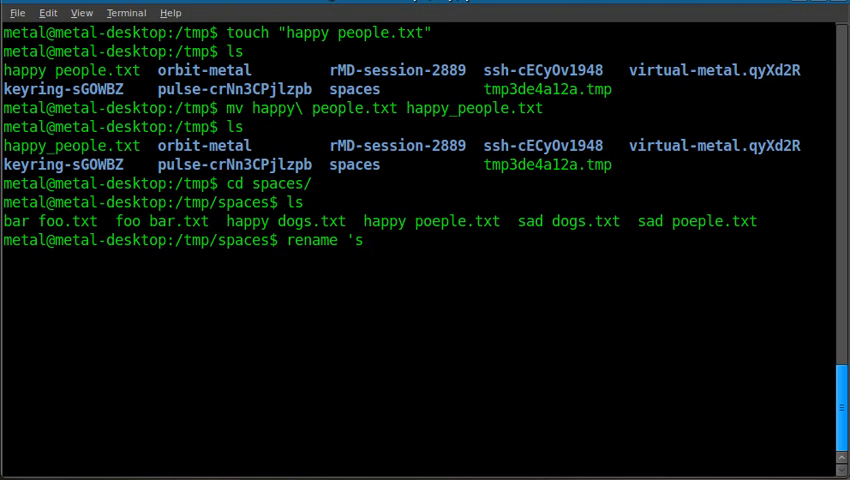
{"action": "type", "text": "/ /"}
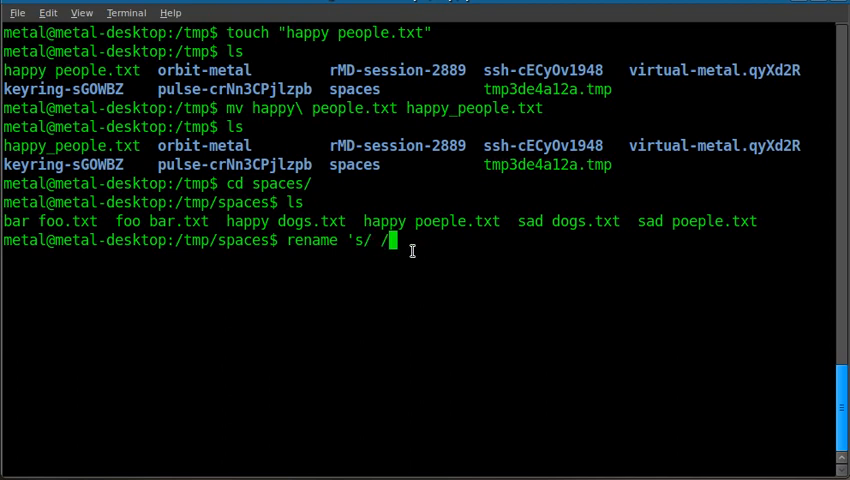
{"action": "type", "text": "_"}
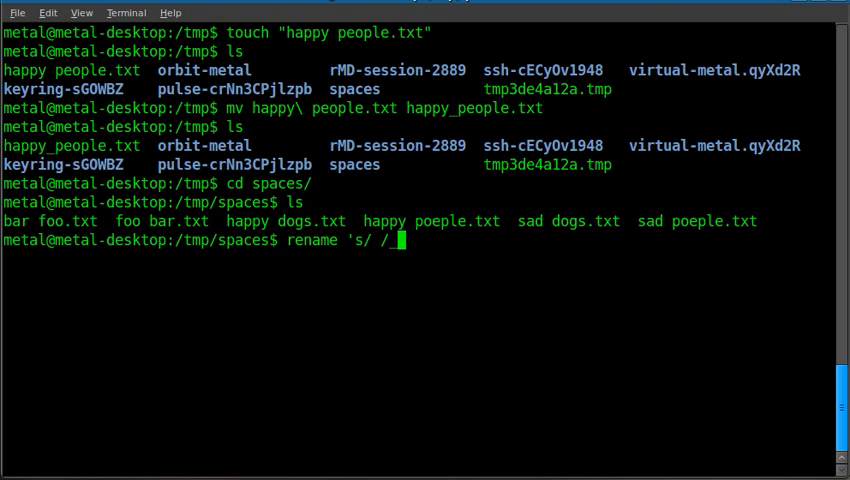
{"action": "type", "text": "/"}
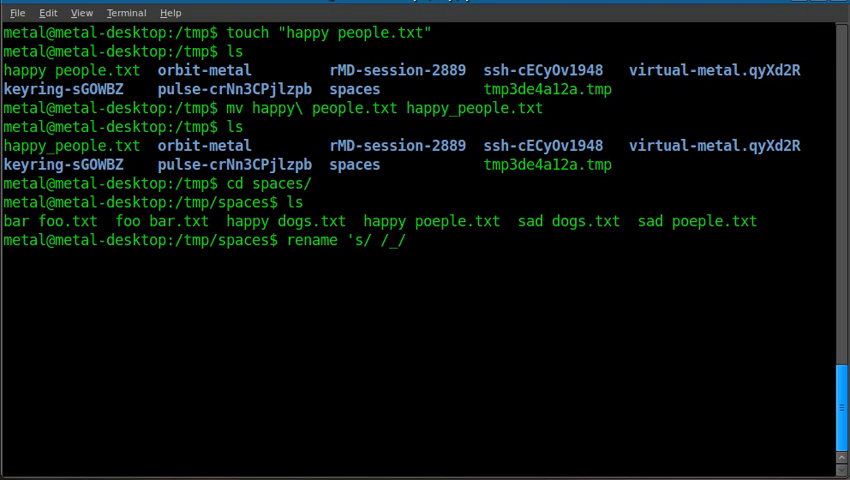
{"action": "type", "text": "g' *."}
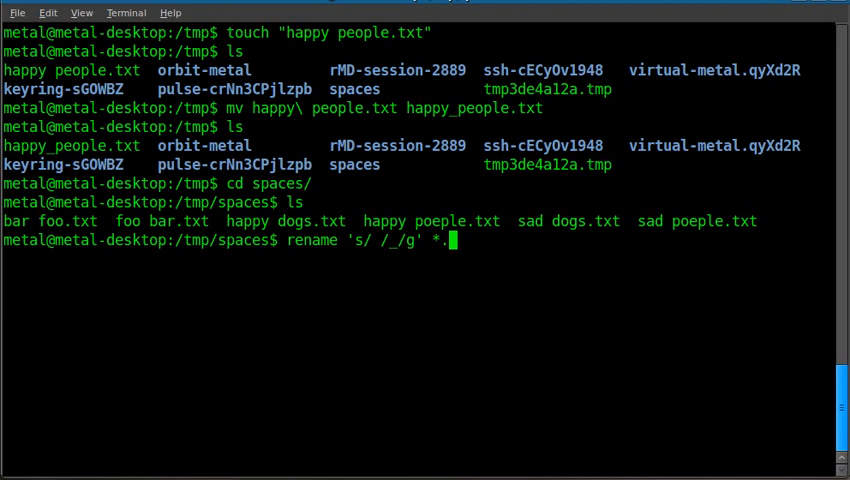
{"action": "type", "text": "txt"}
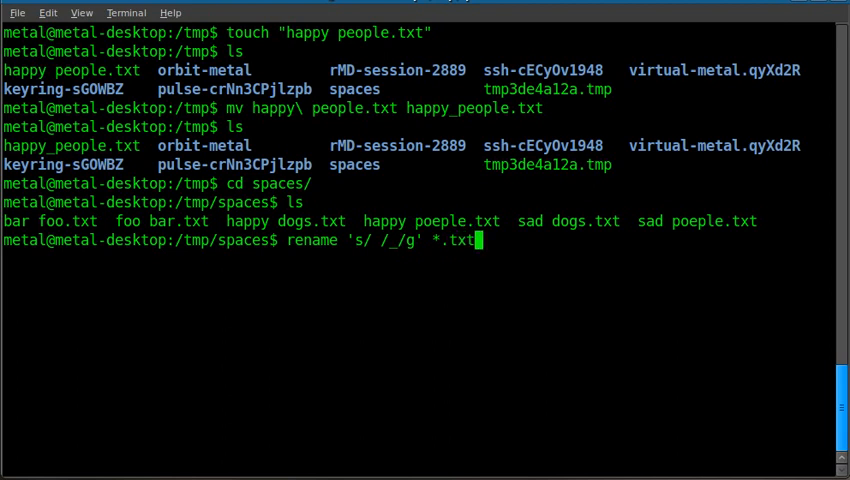
{"action": "key", "text": "BackSpace"}
{"action": "type", "text": "ls"}
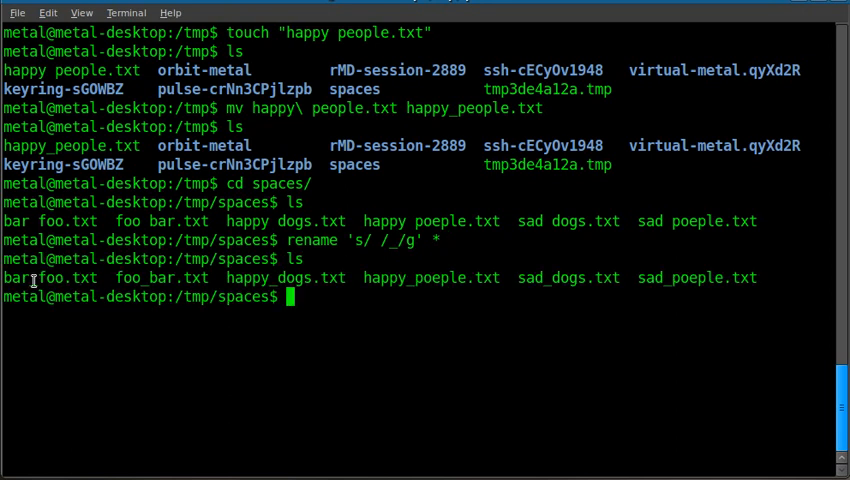
Step: Highlight names like foo_bar.txt and run a rename turning underscores back into spaces
{"action": "double_click", "coordinate": [160, 278]}
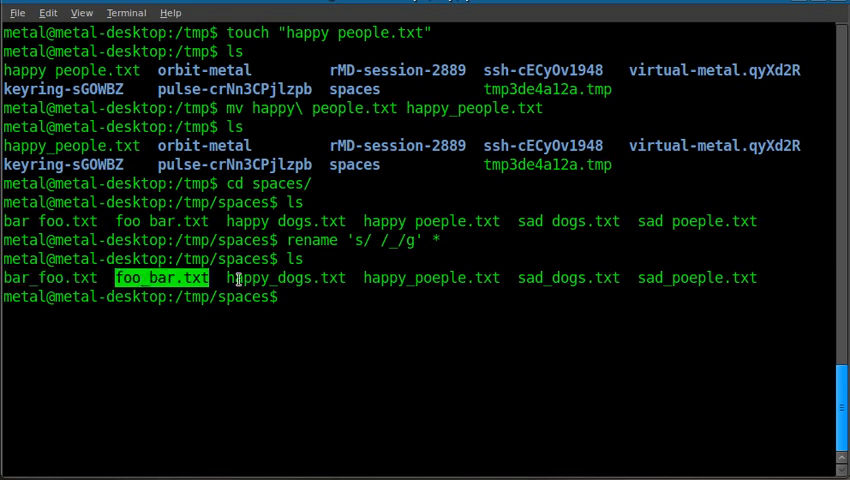
{"action": "double_click", "coordinate": [431, 278]}
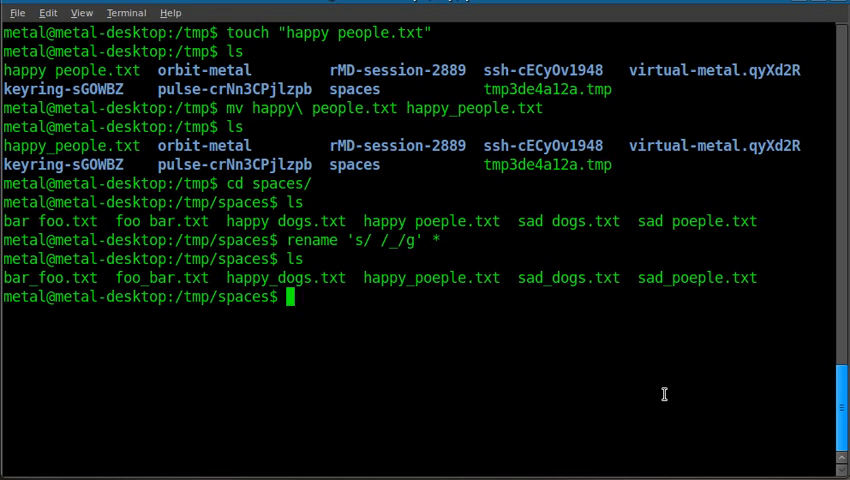
{"action": "type", "text": "ls"}
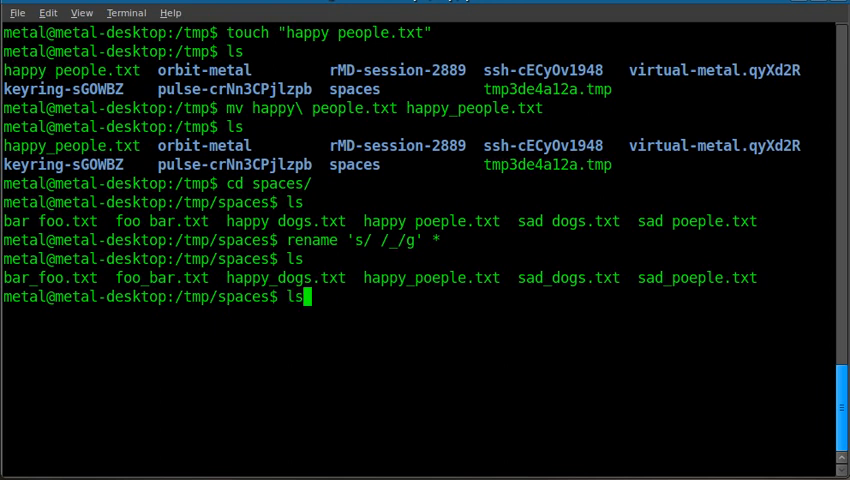
{"action": "type", "text": "rename 's/_/_/g' *"}
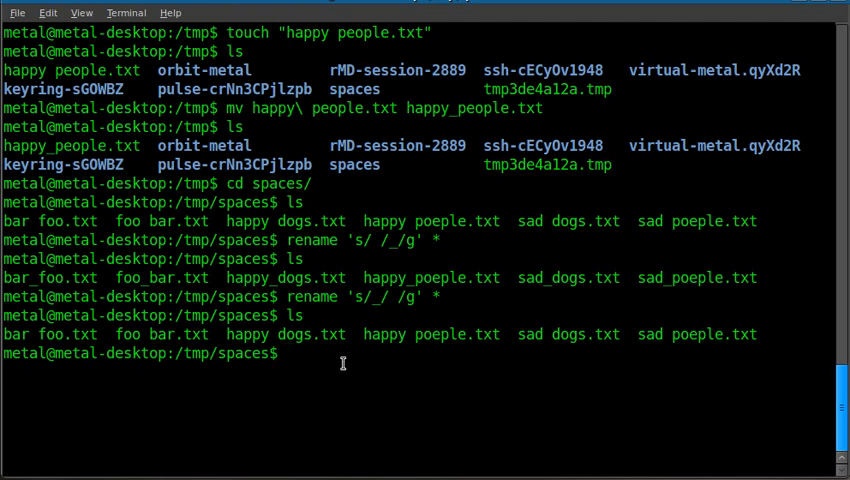
Step: Create happy_dogs.txt and rerun the spaces-to-underscores rename, which leaves happy dogs.txt unchanged
{"action": "type", "text": "touch"}
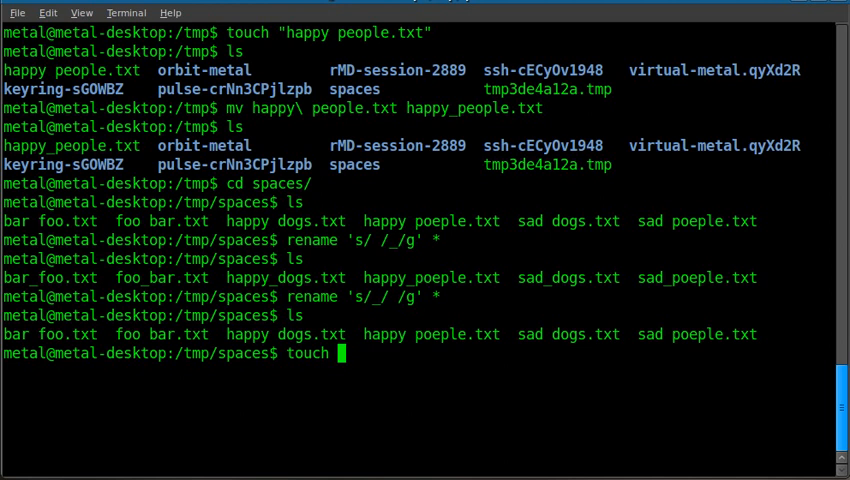
{"action": "type", "text": "happy\\"}
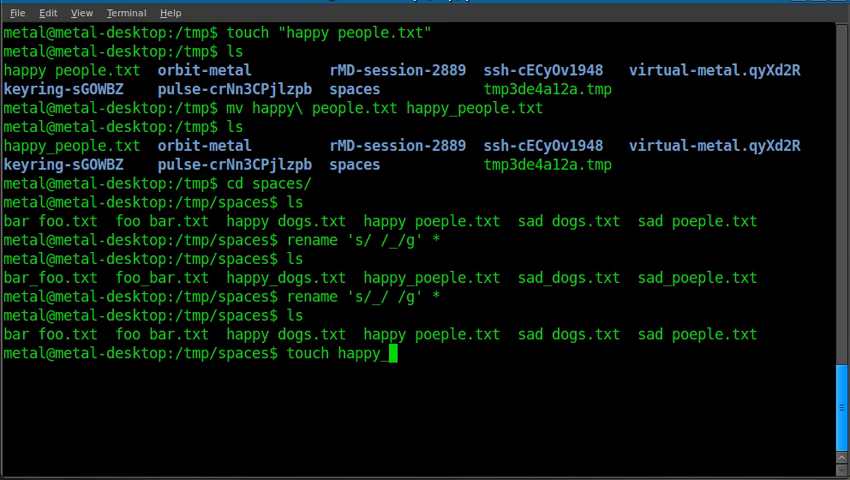
{"action": "type", "text": "dogs.txt"}
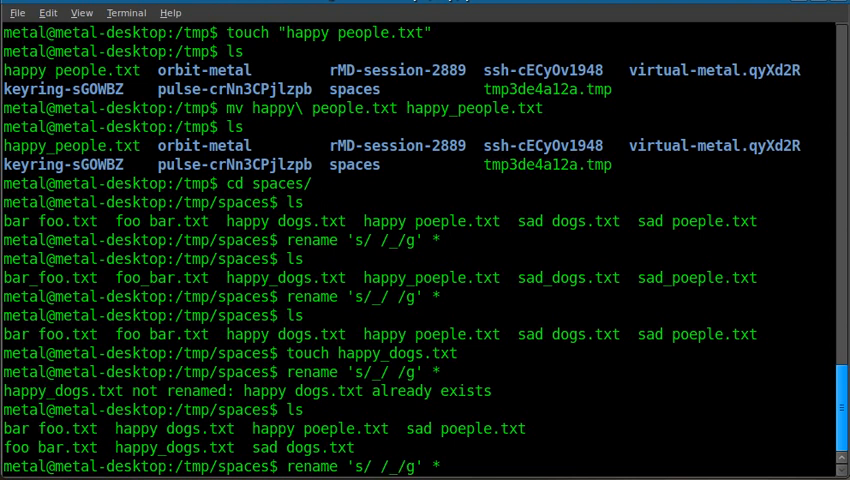
{"action": "key", "text": "Return"}
{"action": "type", "text": "ls"}
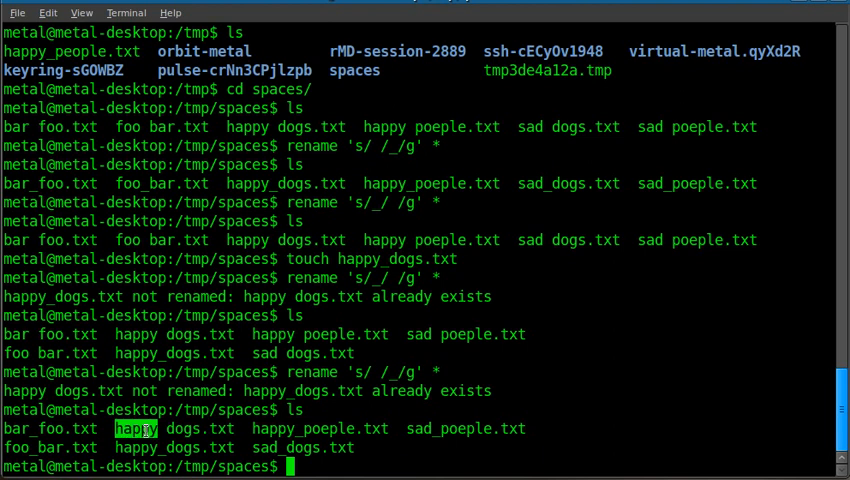
{"action": "mouse_move", "coordinate": [659, 412]}
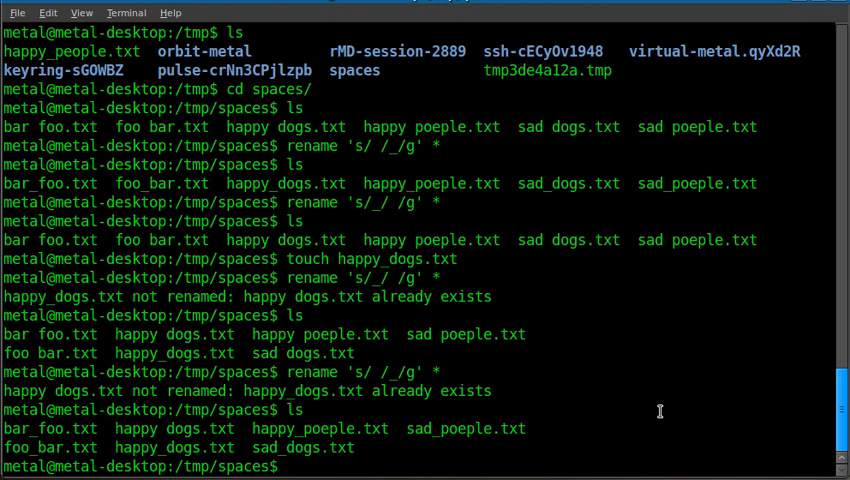
Step: Run rename 's/txt/jpg/g' * to change txt to jpg in every file name
{"action": "type", "text": "ls"}
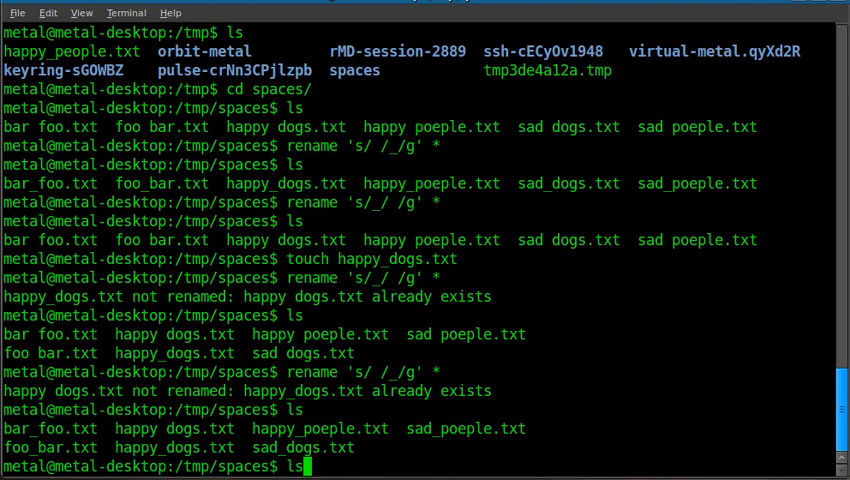
{"action": "type", "text": "rename 's/ /_/g' *"}
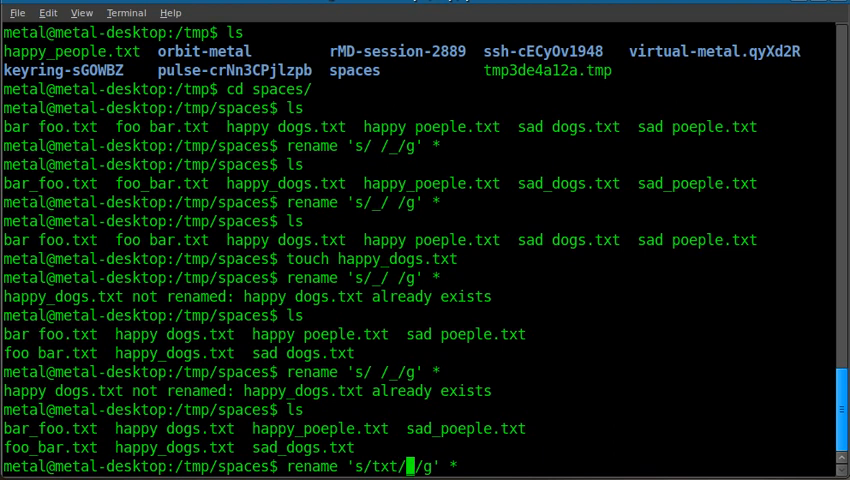
{"action": "type", "text": "jpg"}
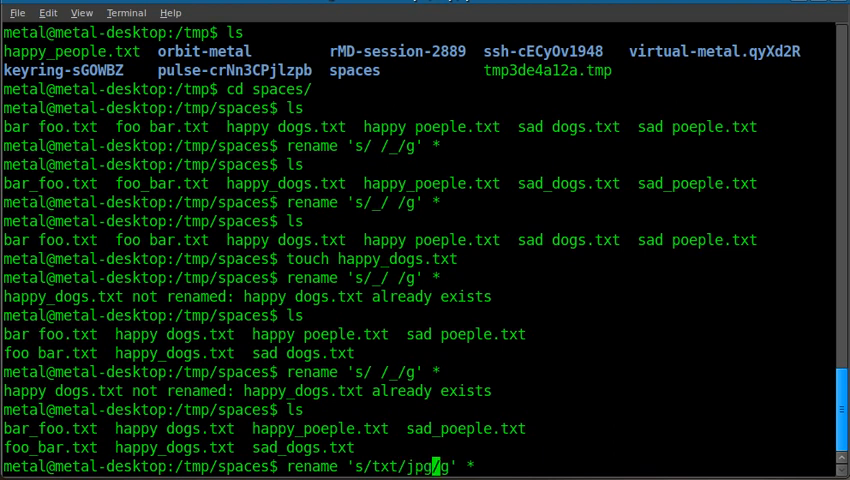
{"action": "key", "text": "Return"}
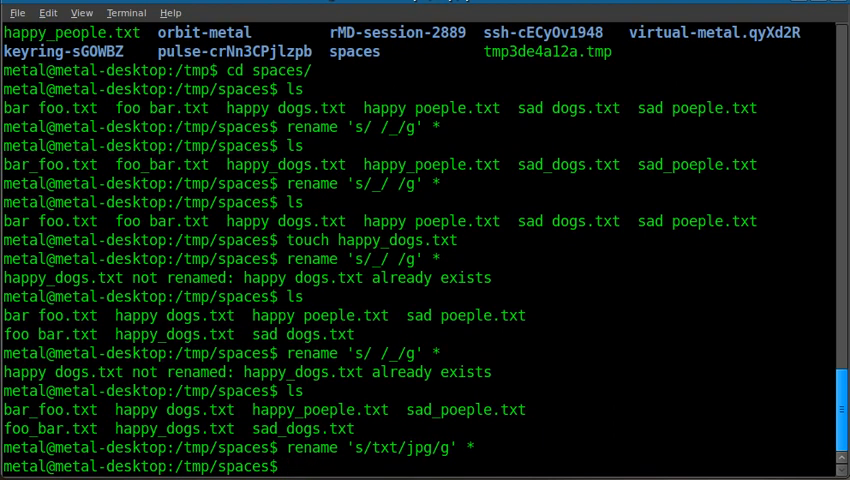